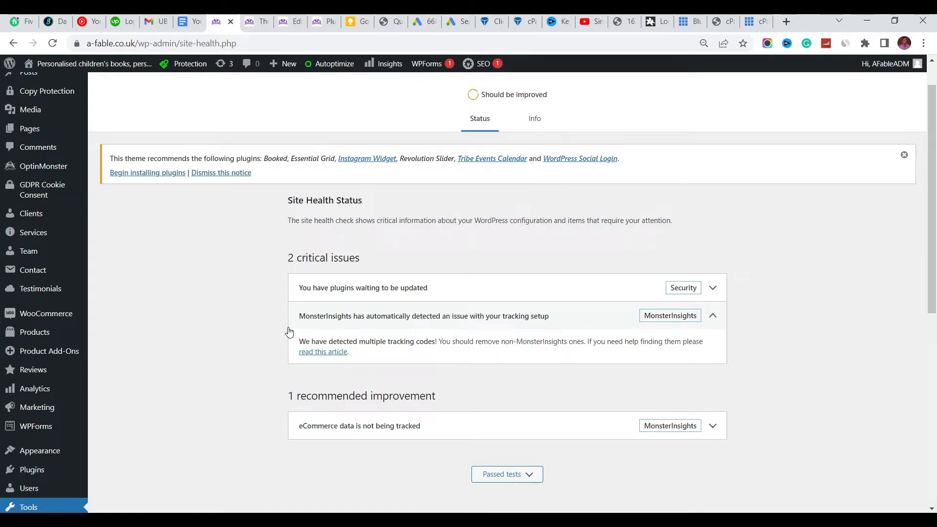
mouse_move(371, 326)
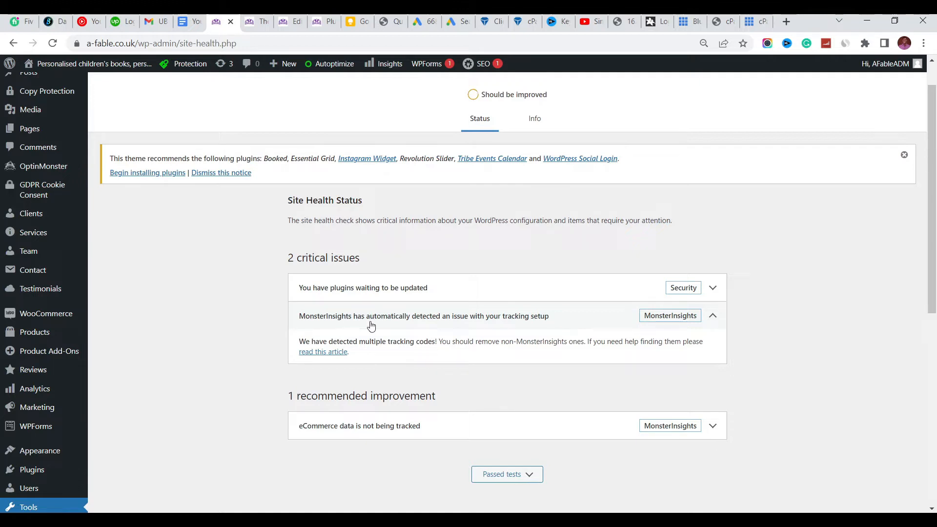
mouse_move(456, 323)
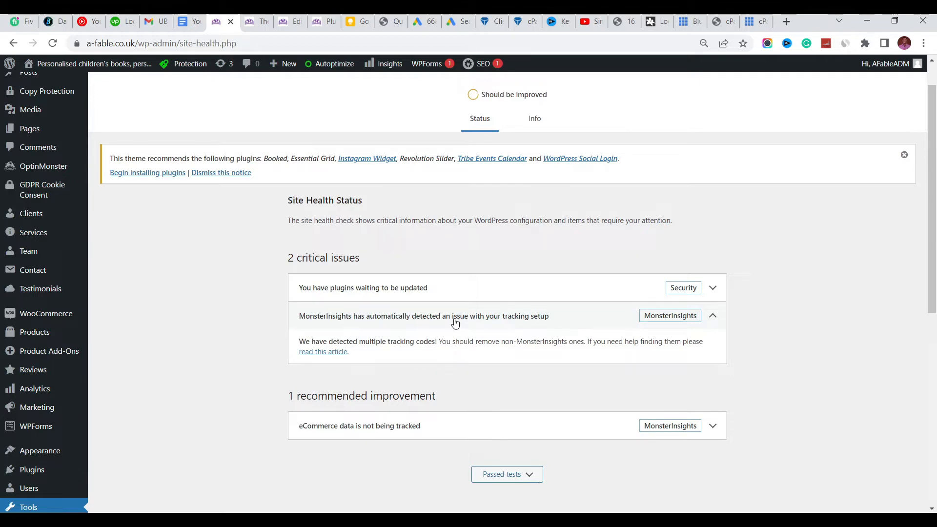
mouse_move(307, 332)
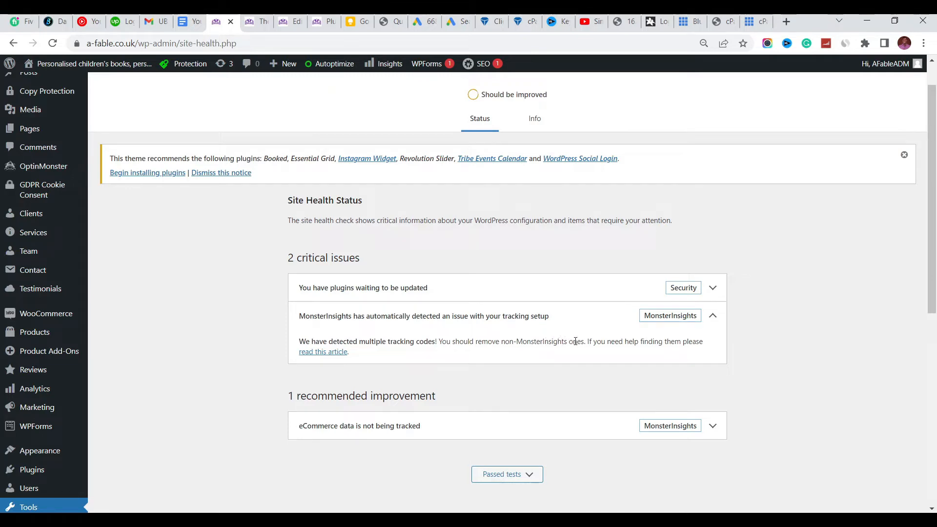
mouse_move(333, 352)
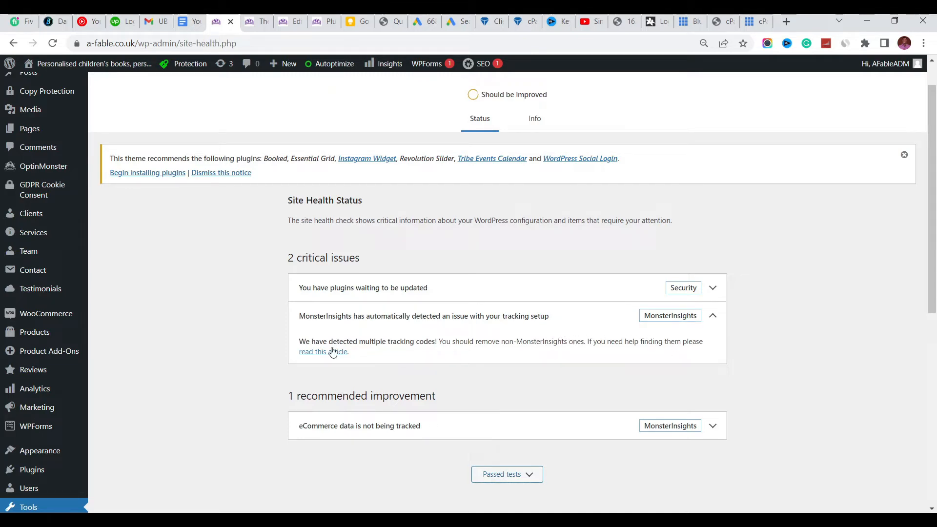
mouse_move(323, 351)
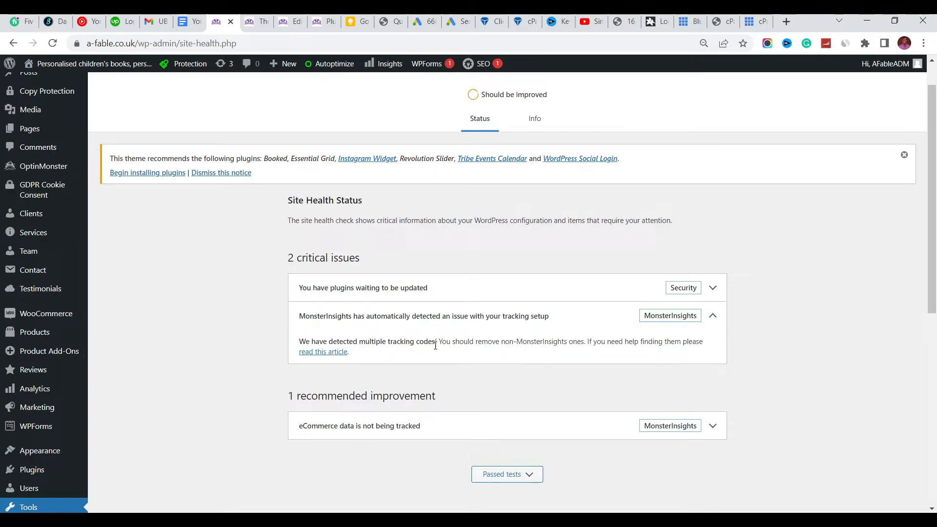
mouse_move(327, 329)
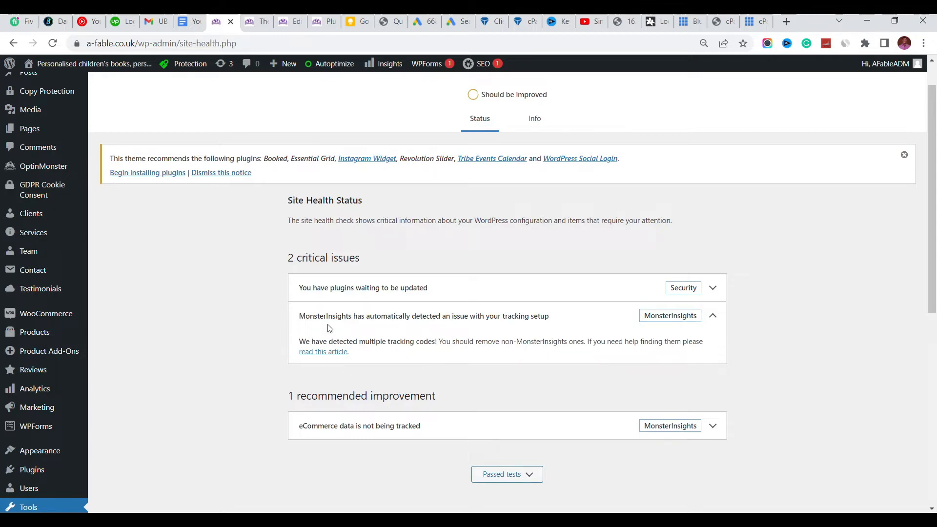
mouse_move(408, 329)
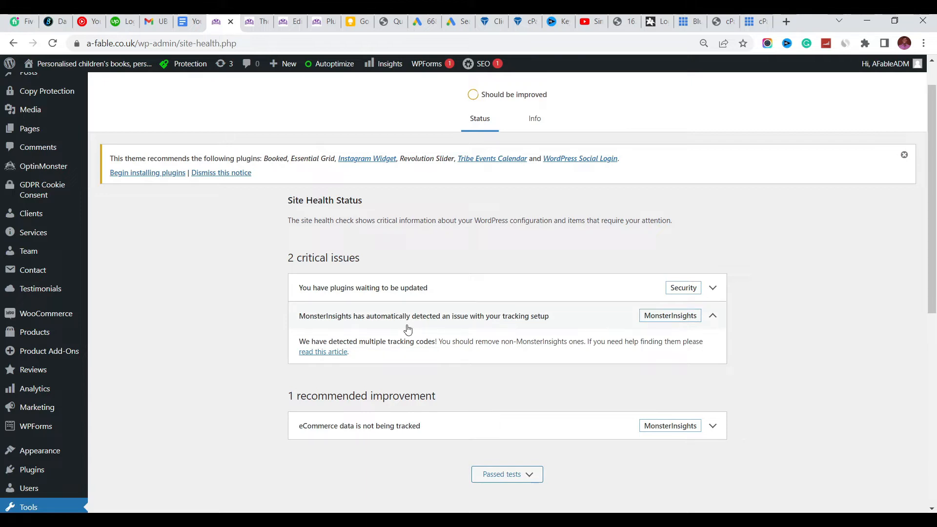
mouse_move(381, 336)
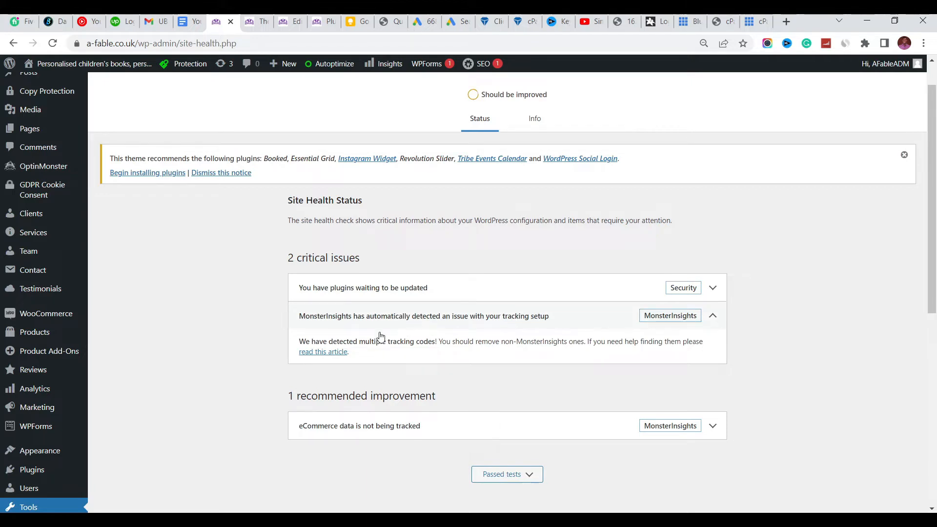
mouse_move(411, 314)
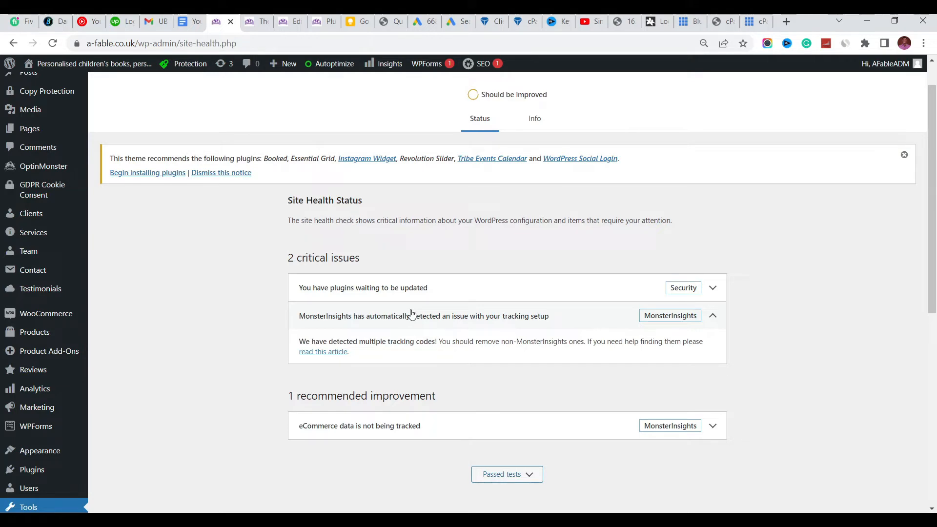
mouse_move(342, 358)
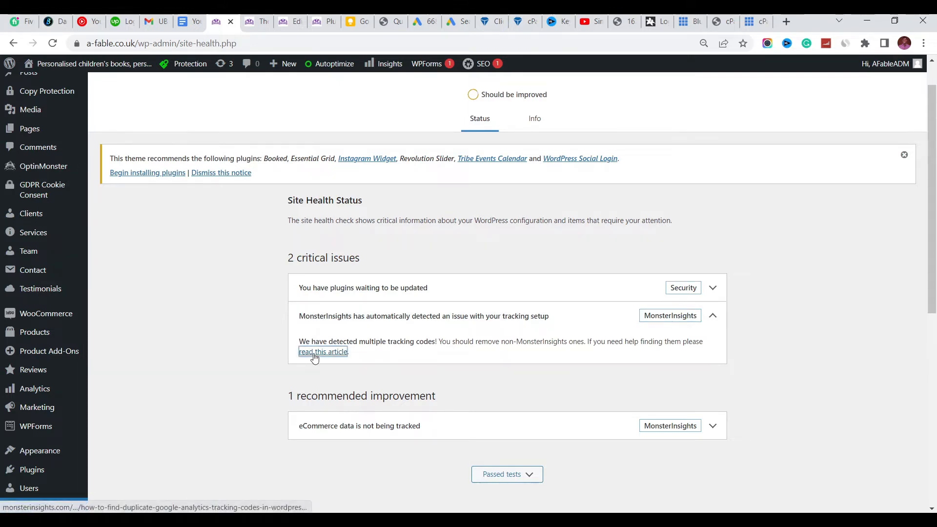
Step: Go to the MonsterInsights article on multiple tracking codes and reach its list of typical hiding places
left_click(323, 351)
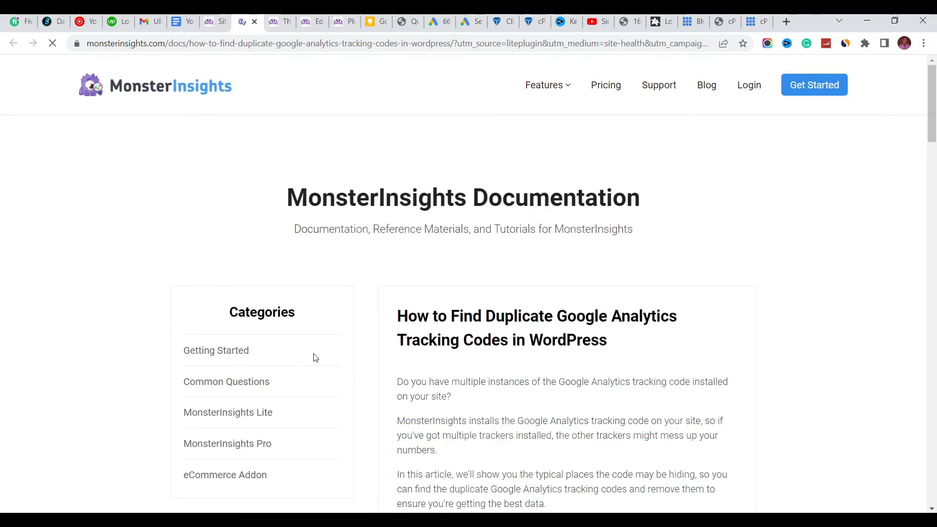
scroll("down", 3)
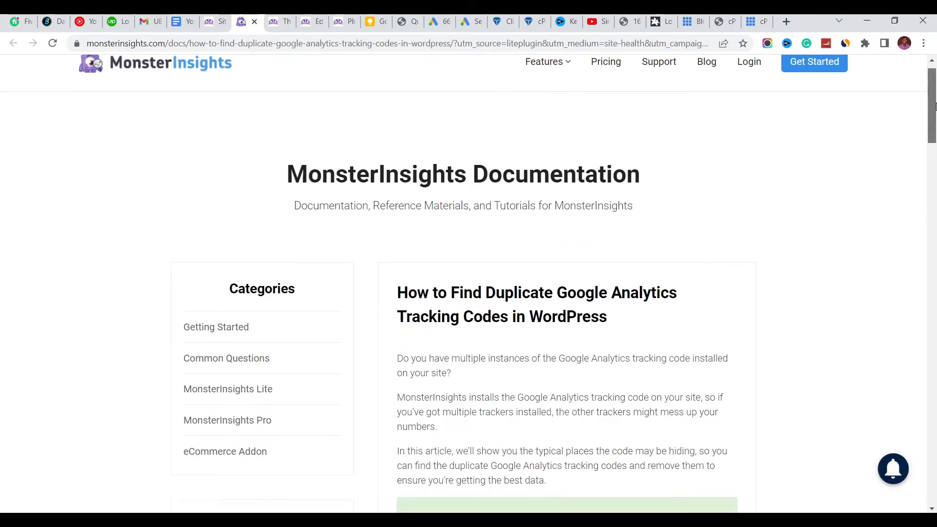
scroll("down", 3)
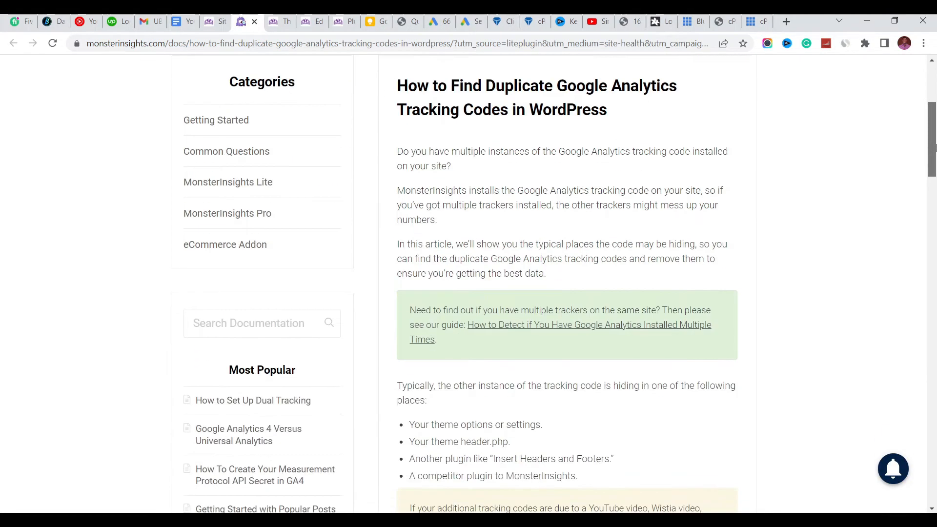
scroll("down", 3)
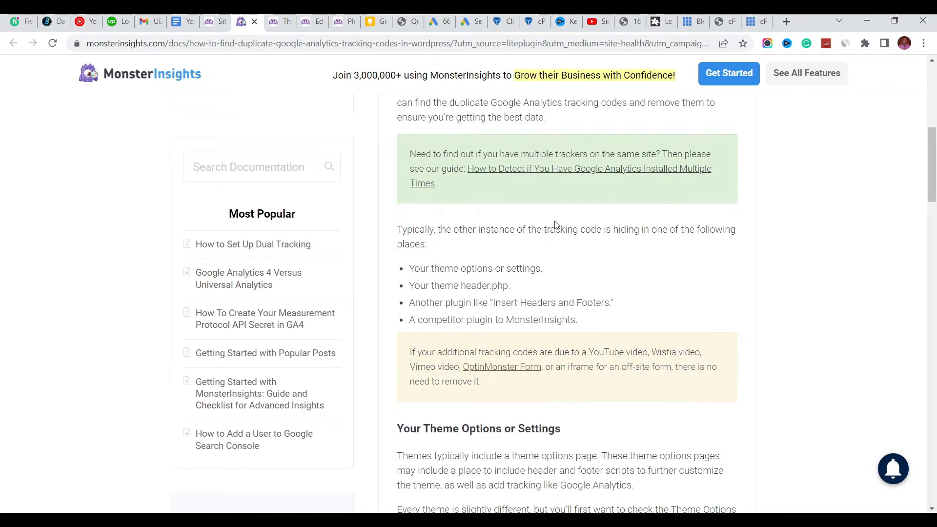
mouse_move(430, 282)
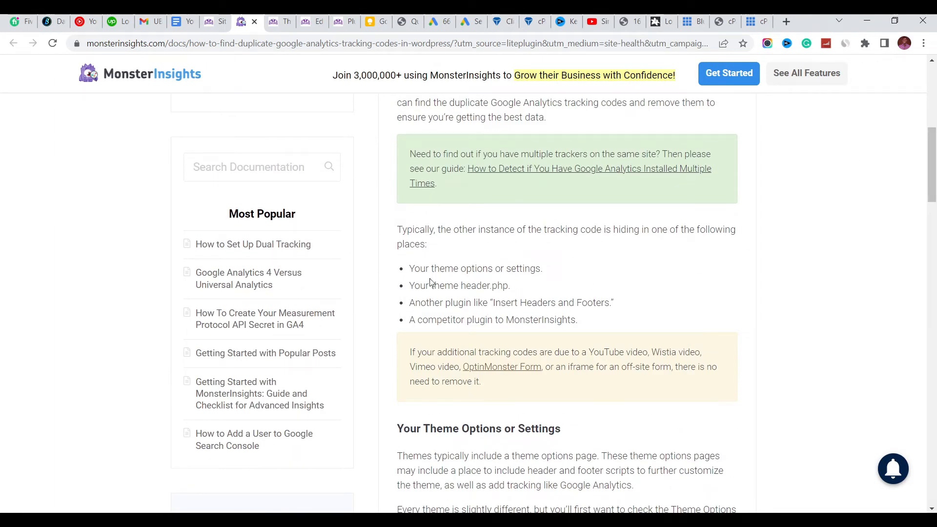
mouse_move(406, 271)
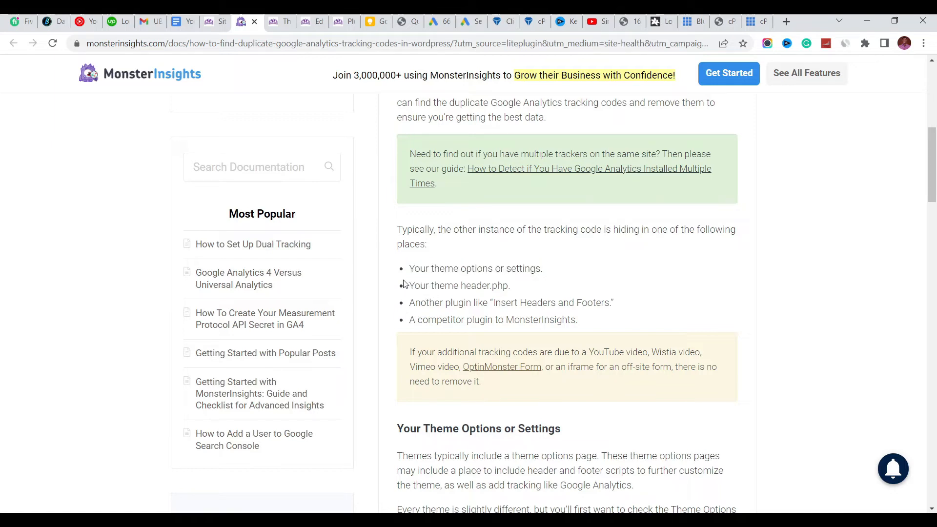
Step: Highlight the 'Your theme header.php' line as the likely hiding place for the duplicate code
double_click(459, 285)
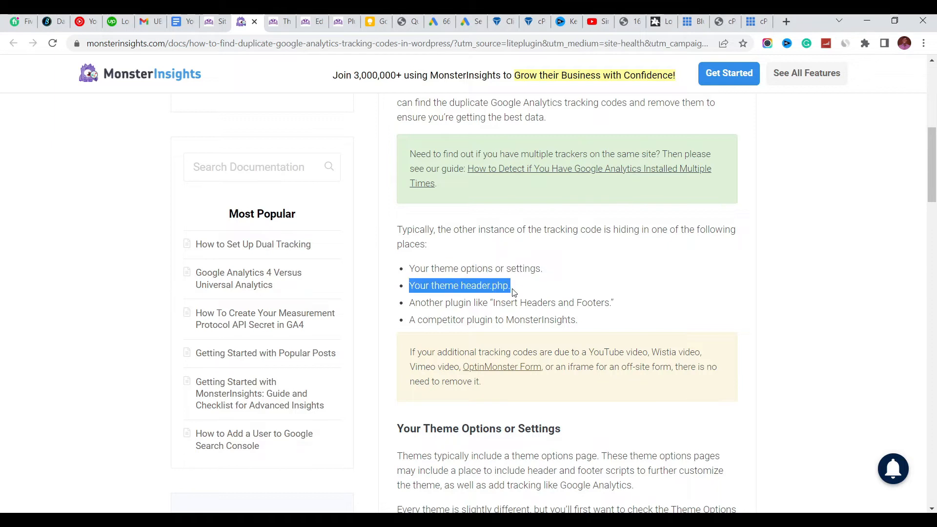
mouse_move(426, 316)
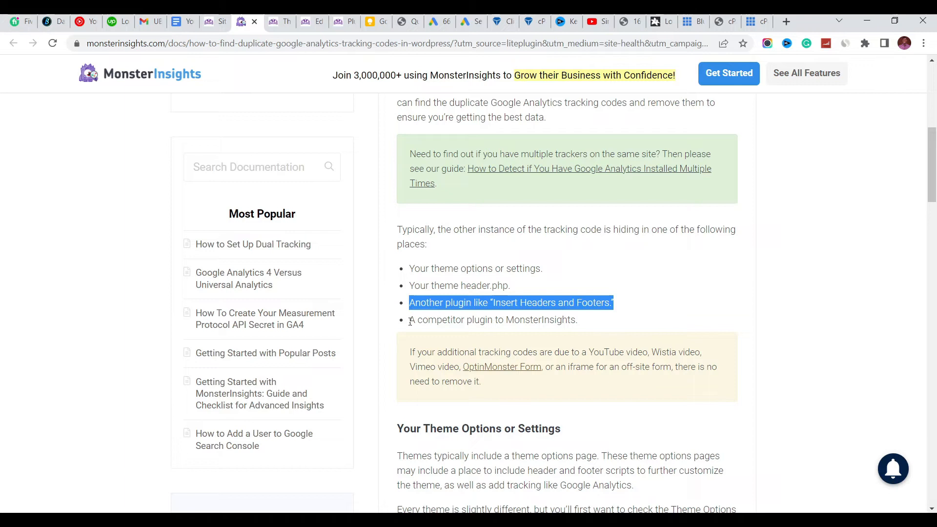
mouse_move(522, 317)
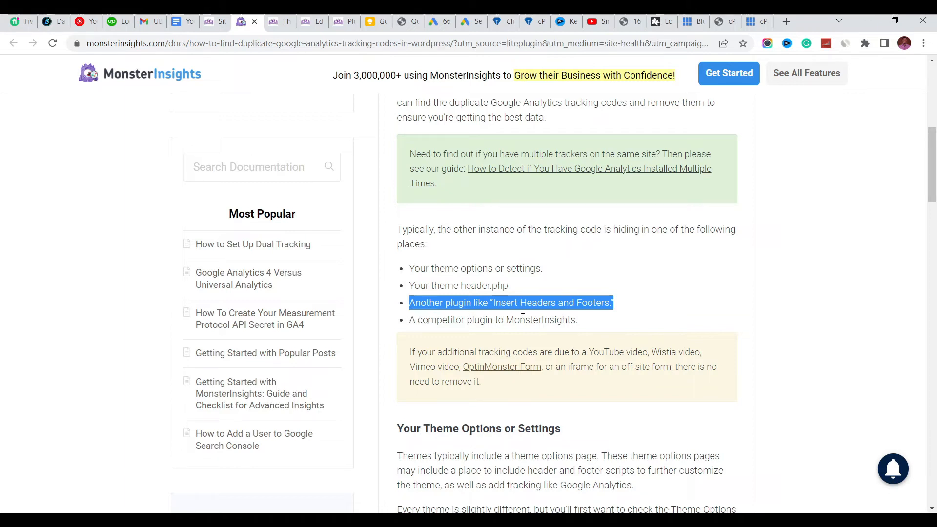
mouse_move(588, 326)
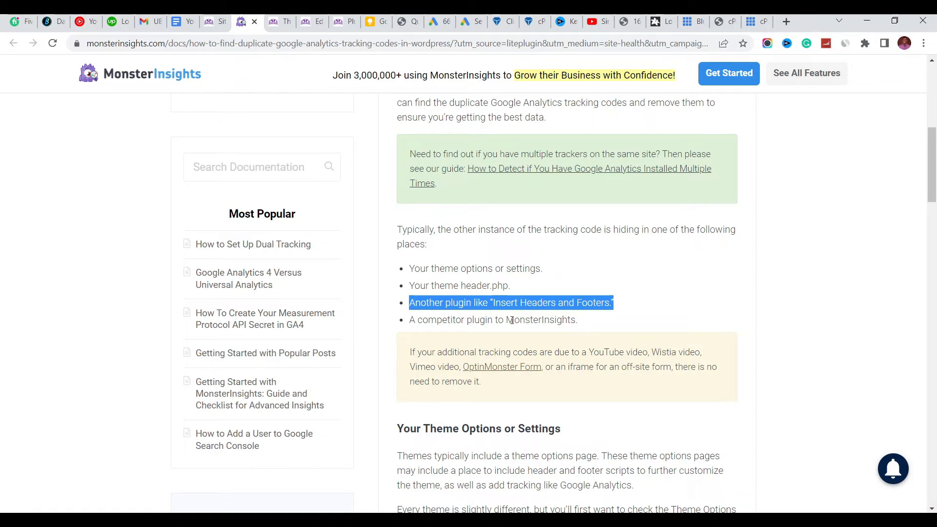
left_click(380, 237)
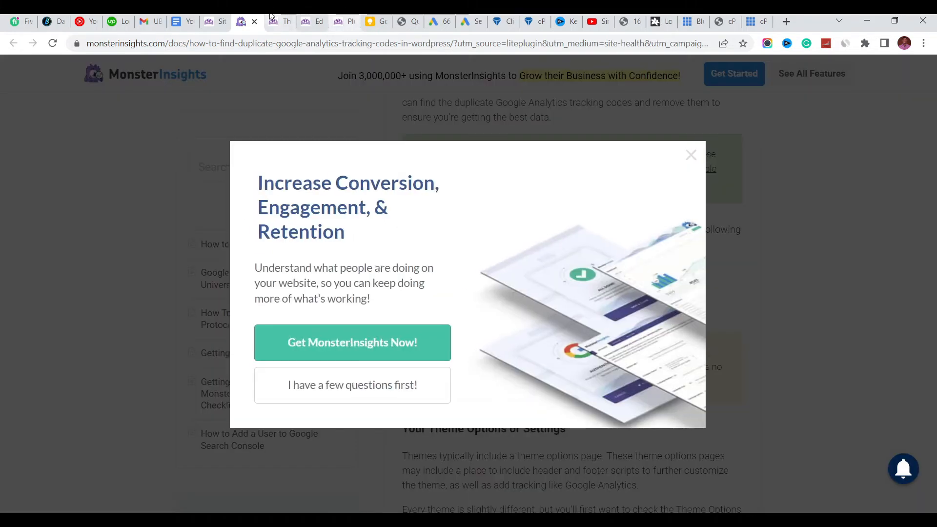
Step: Check the site's installed themes, then return to the guide and dismiss the 'Increase Conversion' popup
left_click(273, 22)
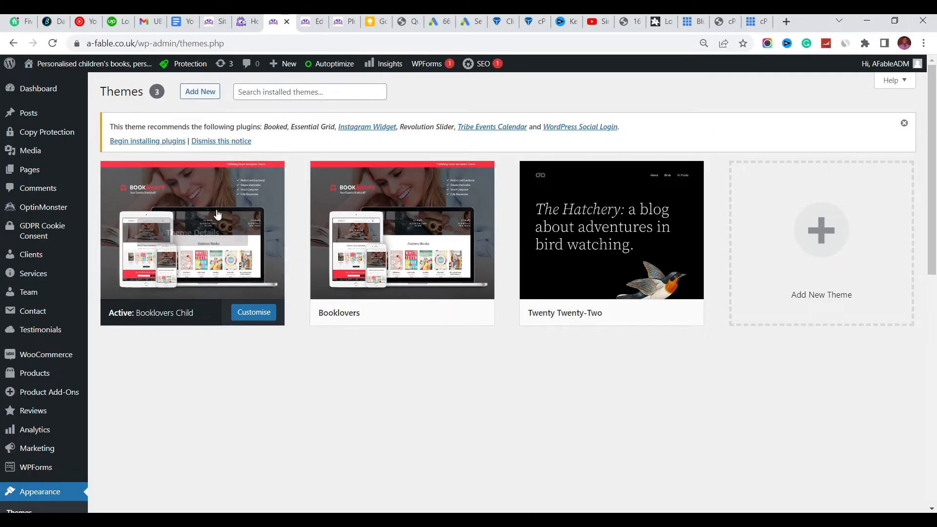
left_click(192, 231)
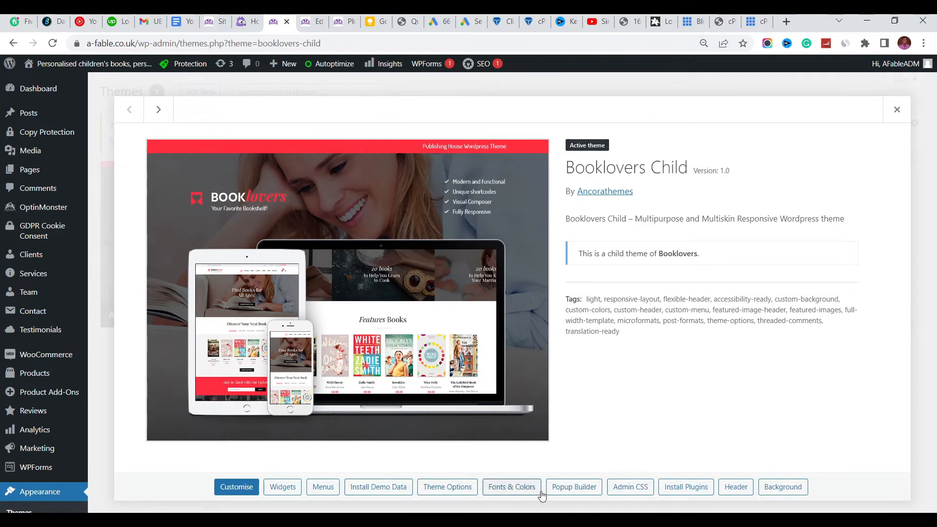
mouse_move(297, 17)
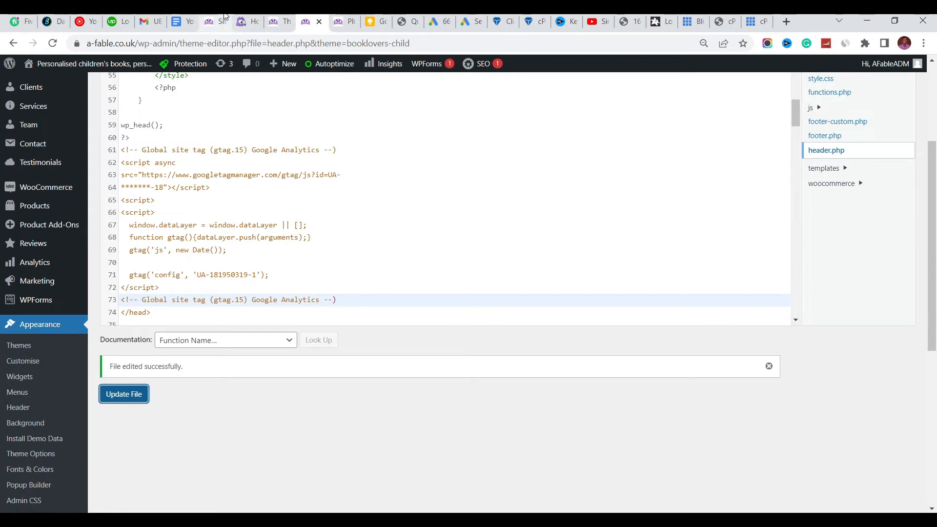
left_click(242, 22)
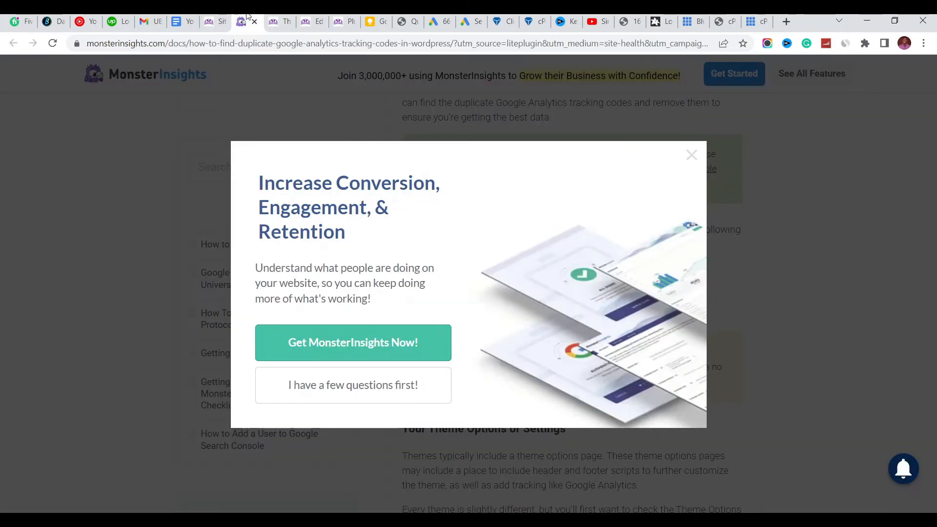
left_click(691, 155)
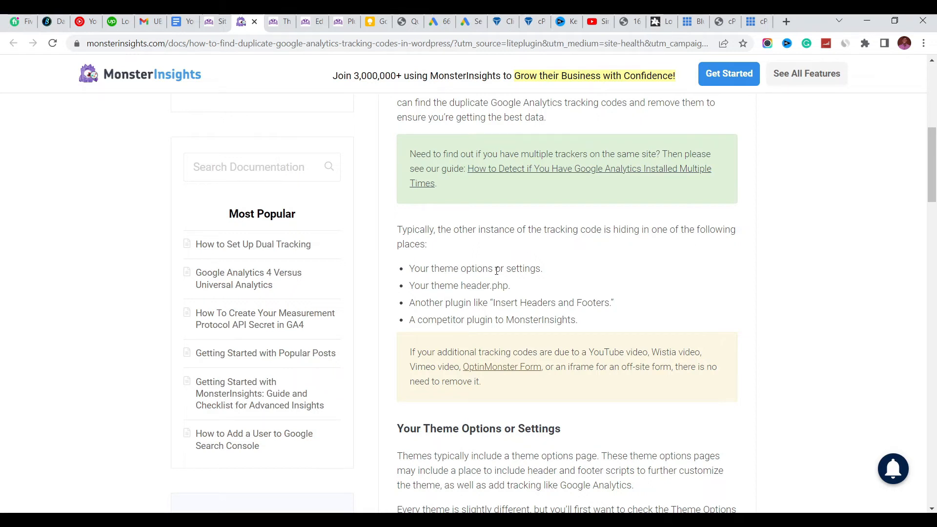
mouse_move(377, 299)
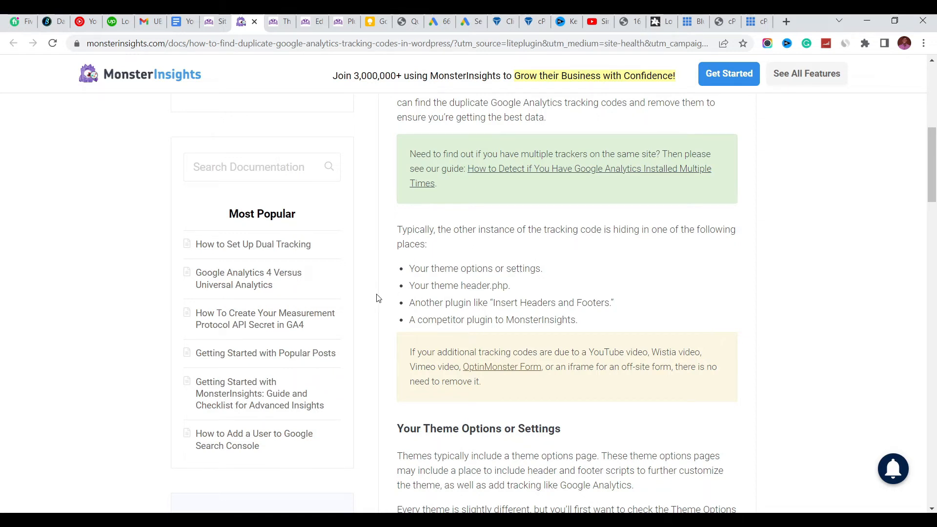
mouse_move(458, 286)
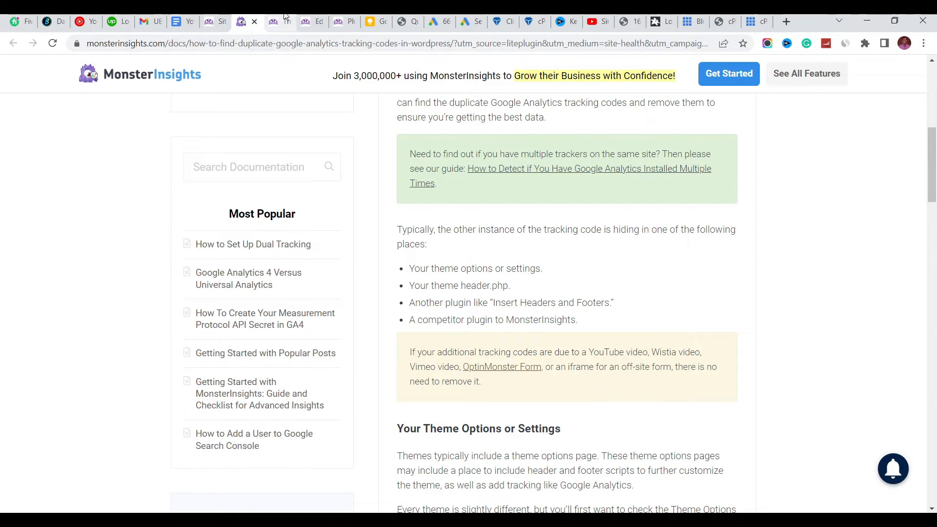
Step: Close the Booklovers Child theme details and launch Appearance > Theme File Editor in a new tab
left_click(246, 21)
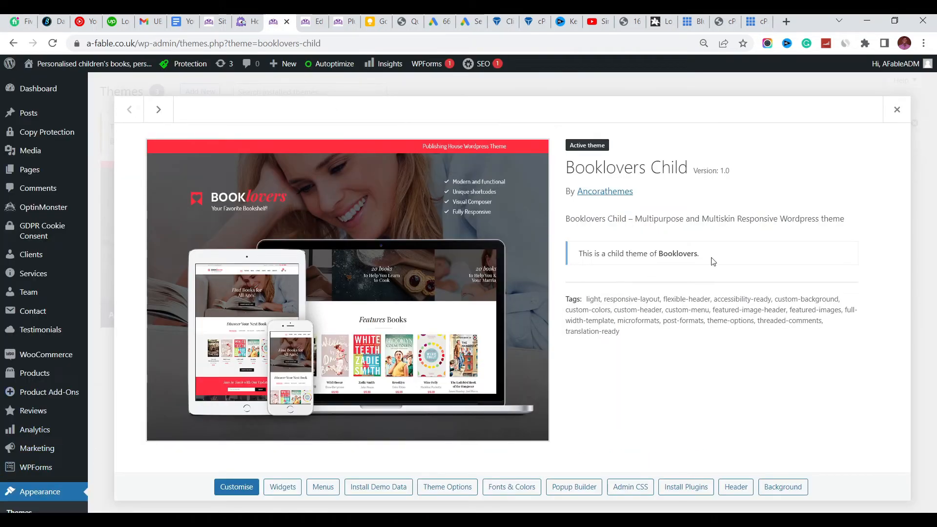
left_click(896, 110)
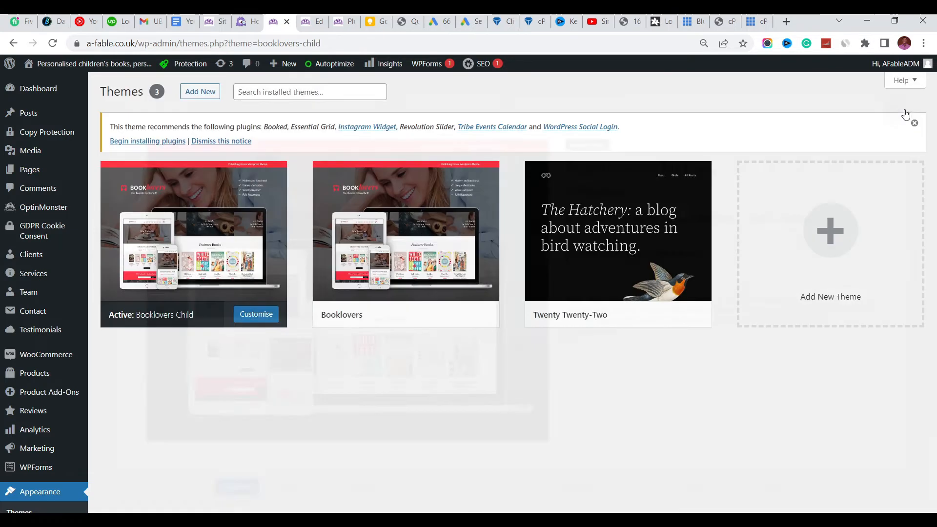
left_click(39, 491)
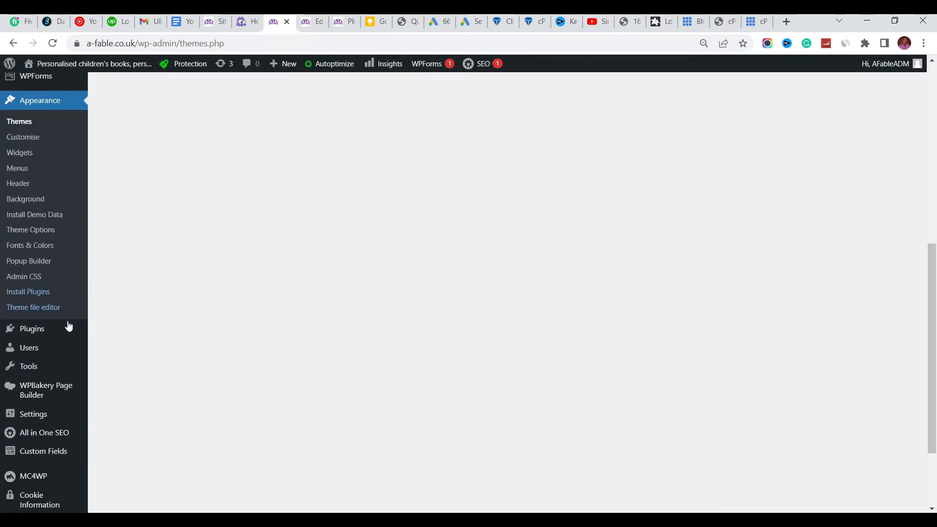
right_click(34, 307)
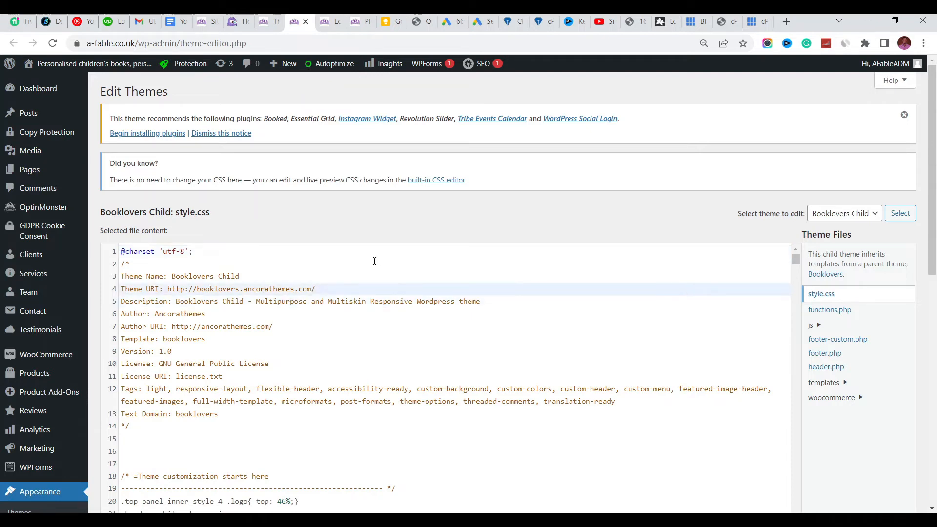
scroll("down", 3)
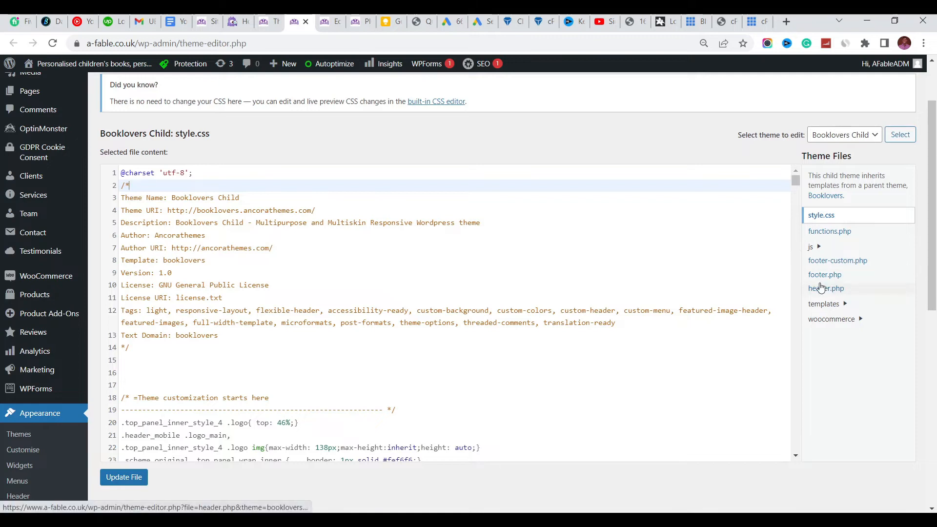
Step: Load header.php in the theme editor, glancing at the Site Health warning and the guide before returning
left_click(826, 288)
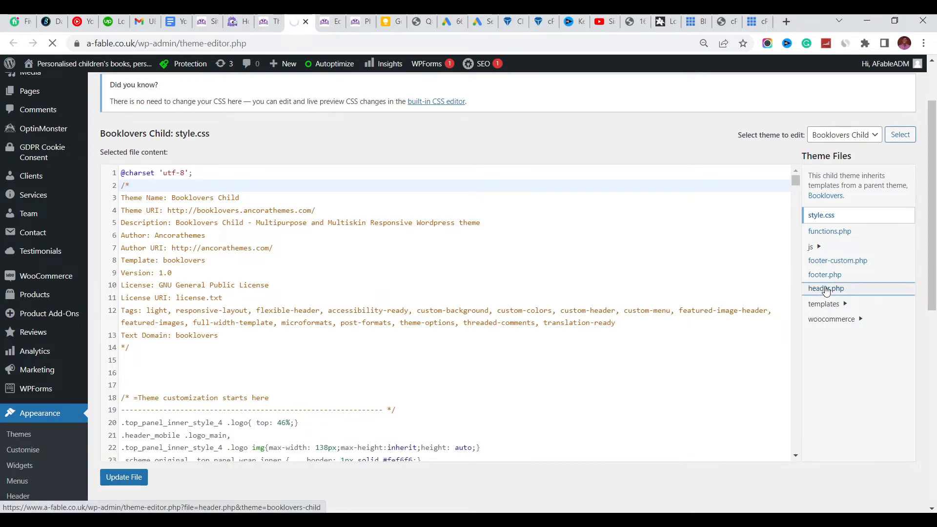
left_click(826, 288)
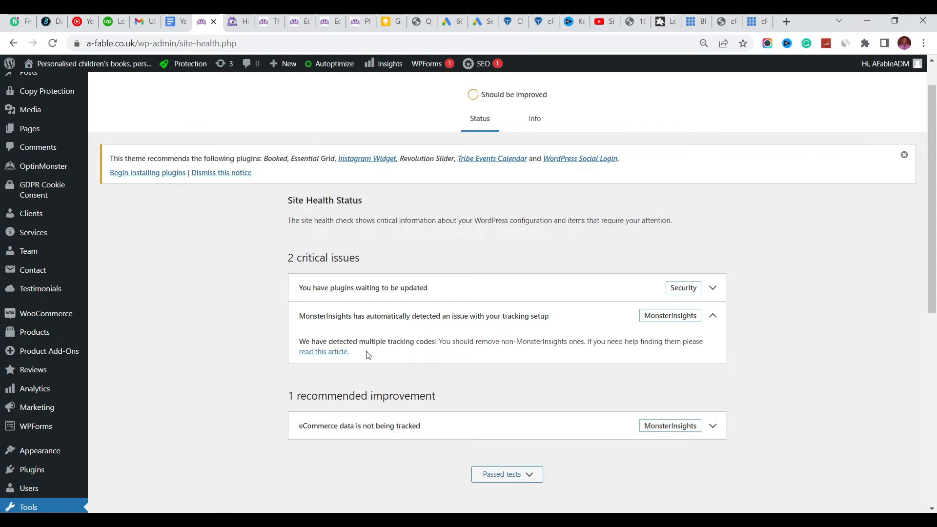
left_click(323, 351)
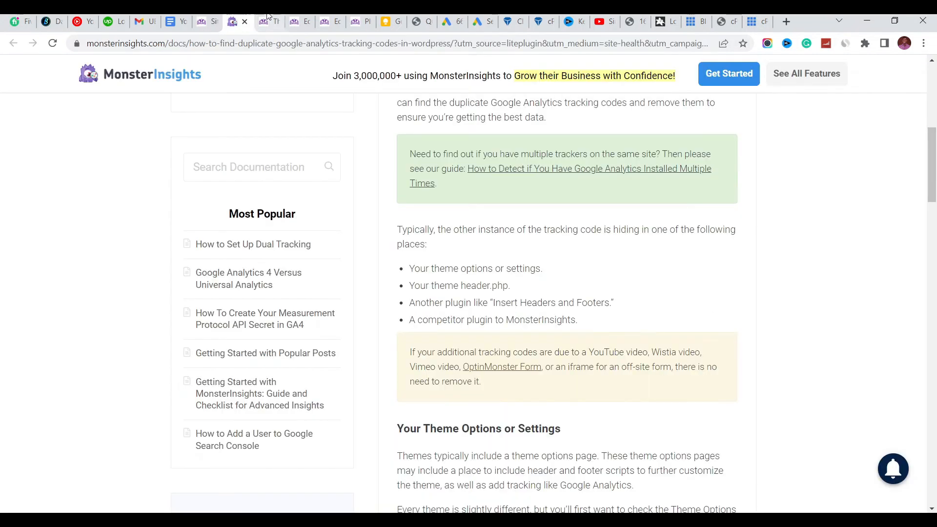
left_click(262, 21)
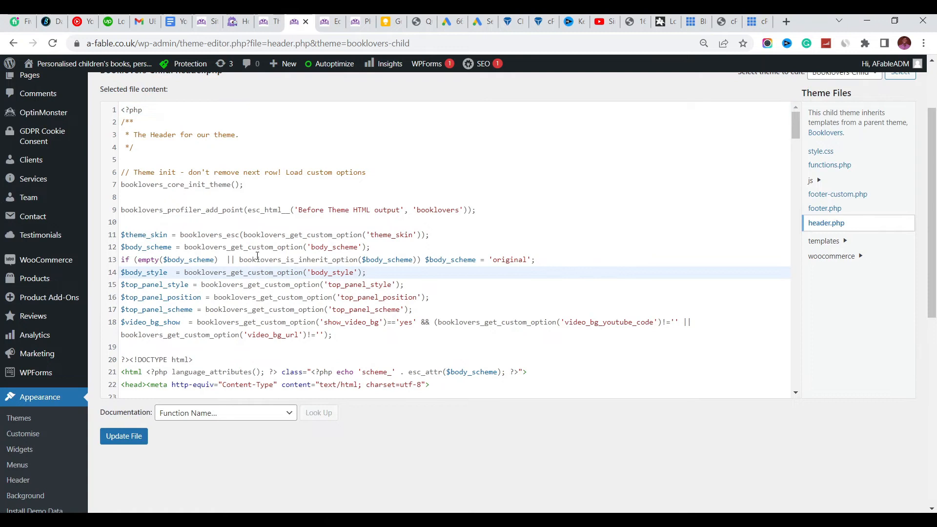
mouse_move(544, 242)
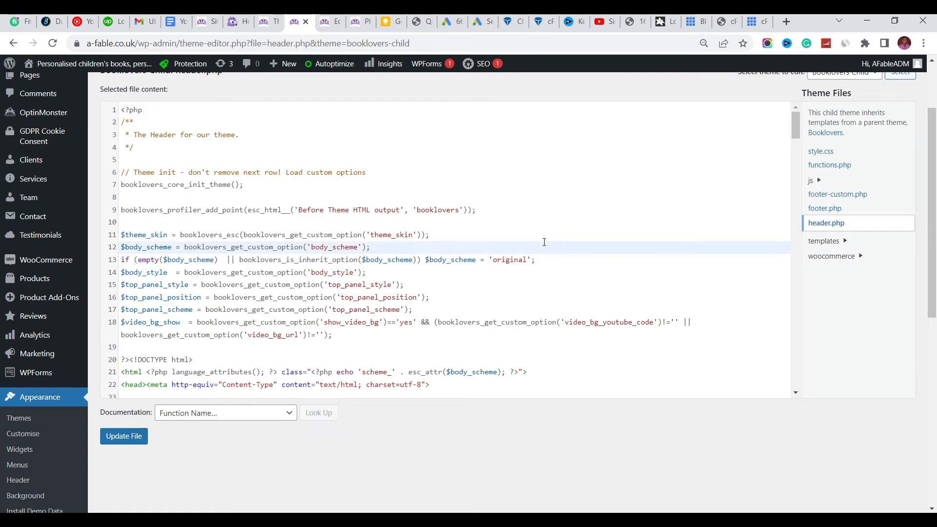
Step: Search header.php for 'google' to locate the gtag.js script block before the closing head tag
key("ctrl+f")
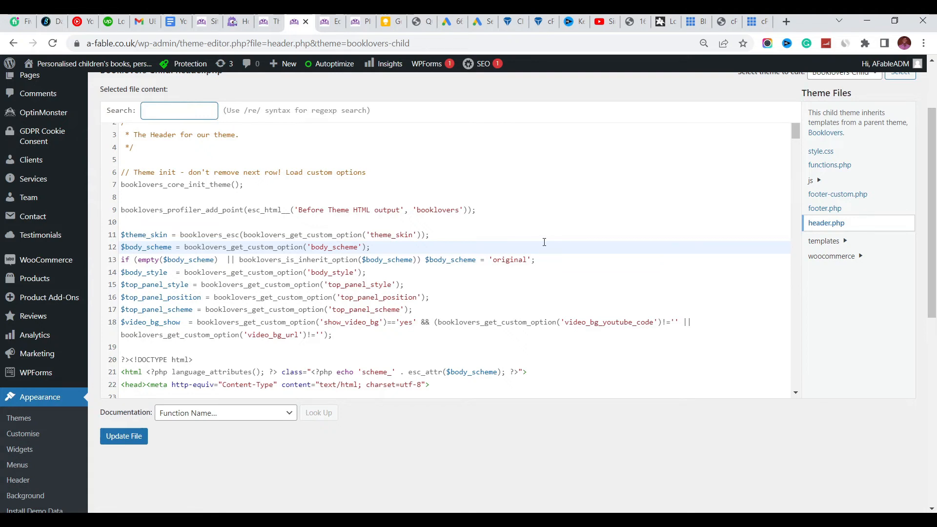
type("g")
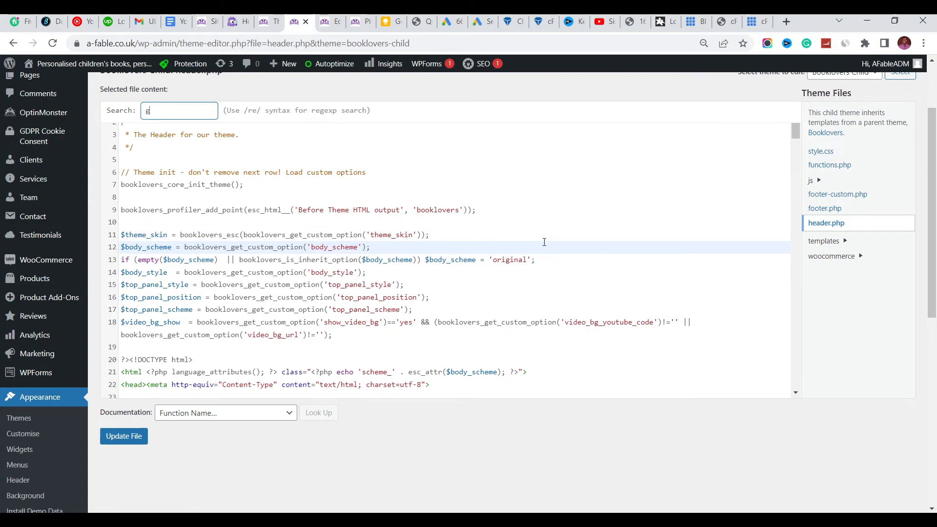
type("oogl")
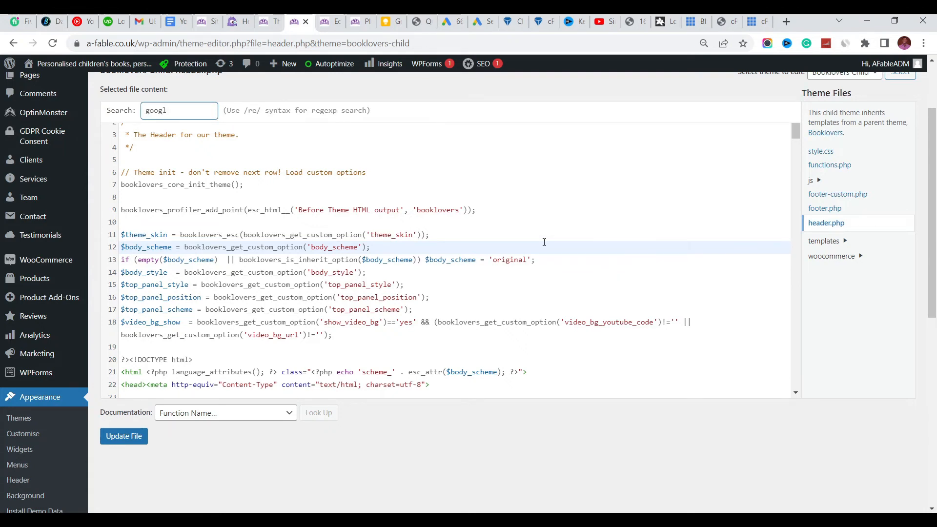
type("e")
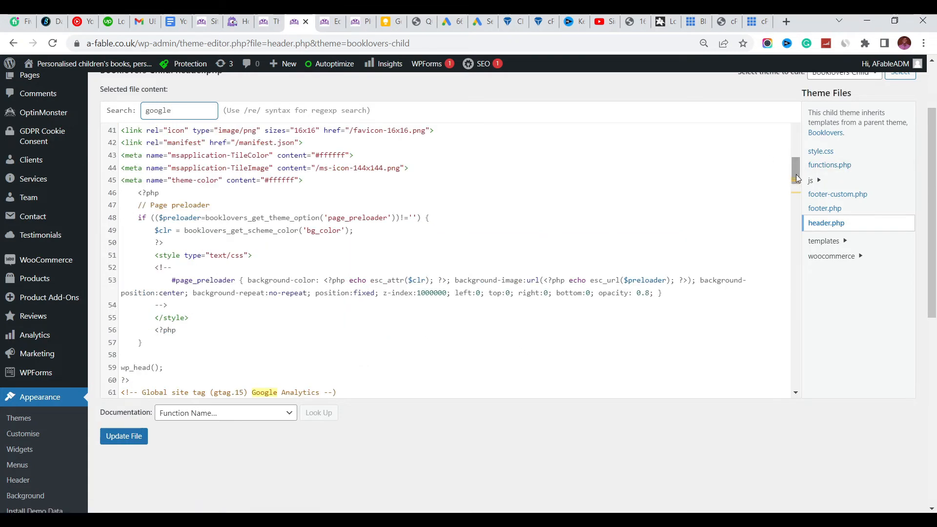
scroll("down", 3)
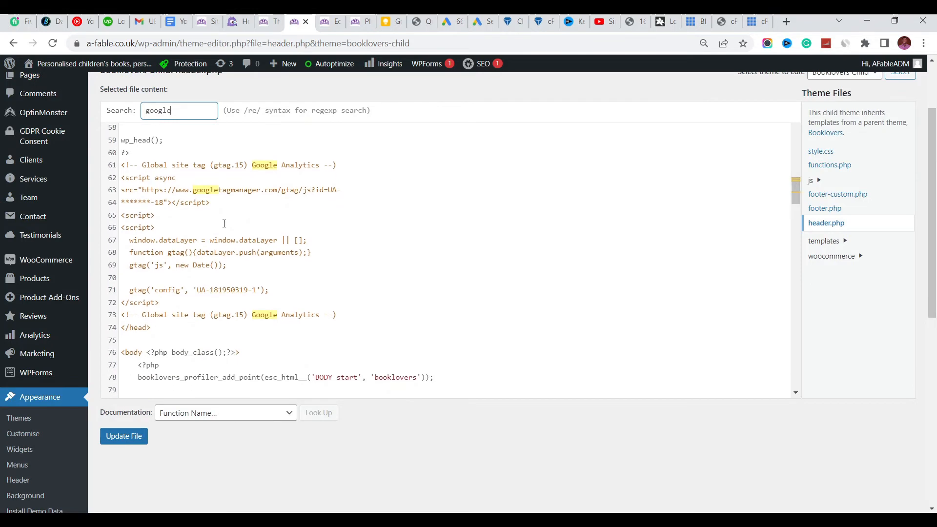
mouse_move(267, 165)
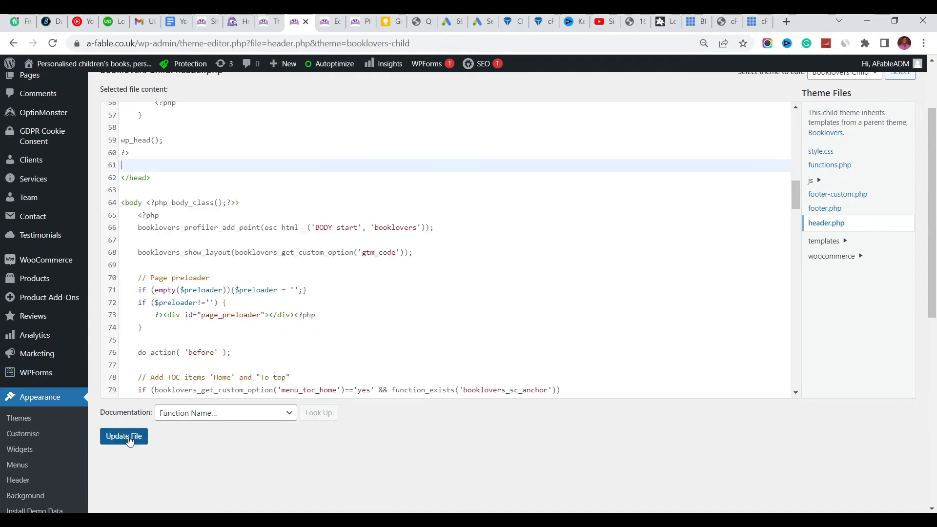
Step: Update header.php with the gtag block removed, then head to Tools > Site Health
left_click(124, 436)
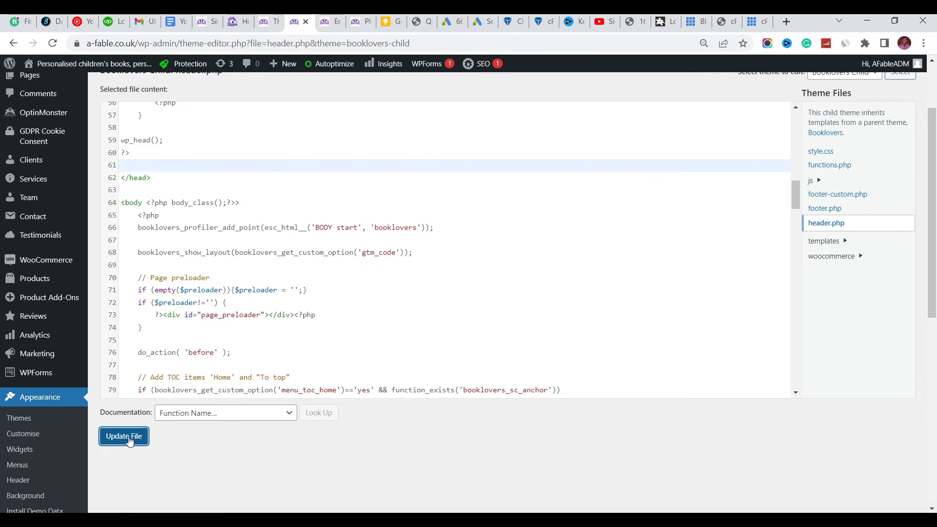
left_click(124, 436)
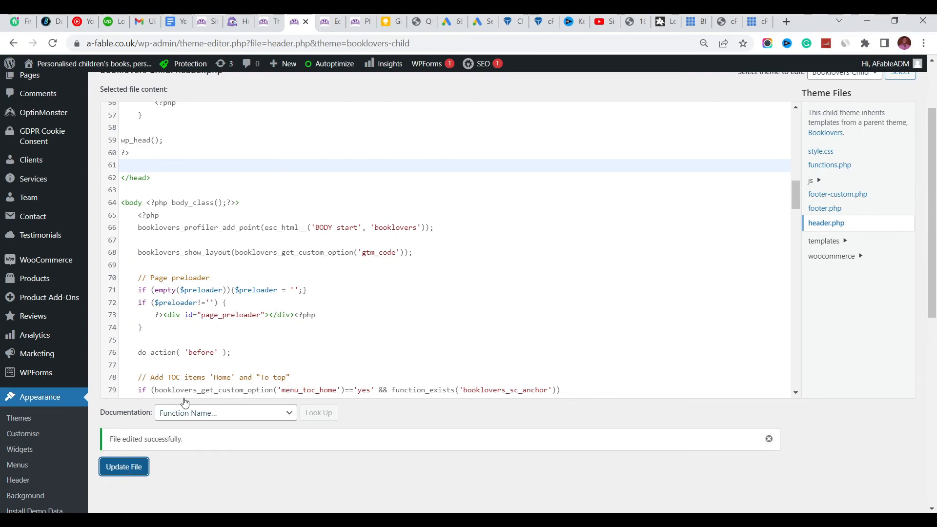
mouse_move(386, 425)
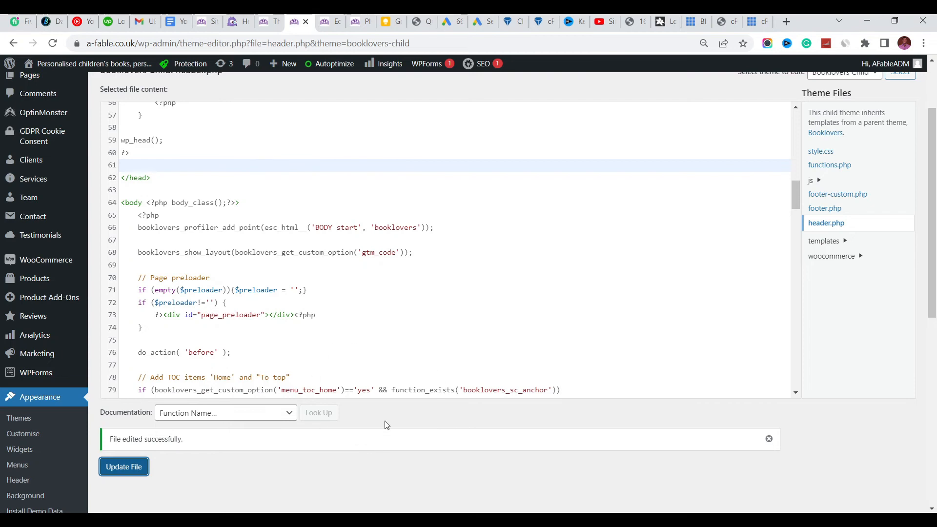
mouse_move(169, 437)
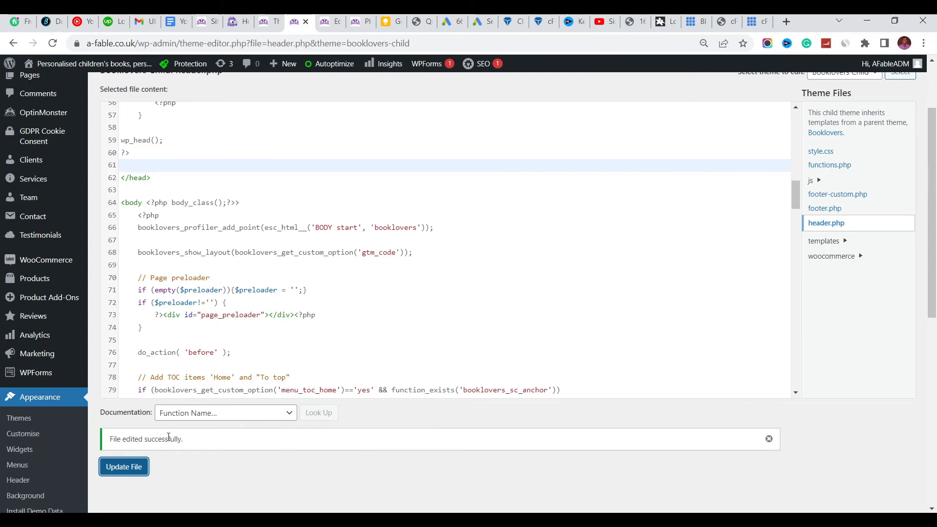
mouse_move(389, 302)
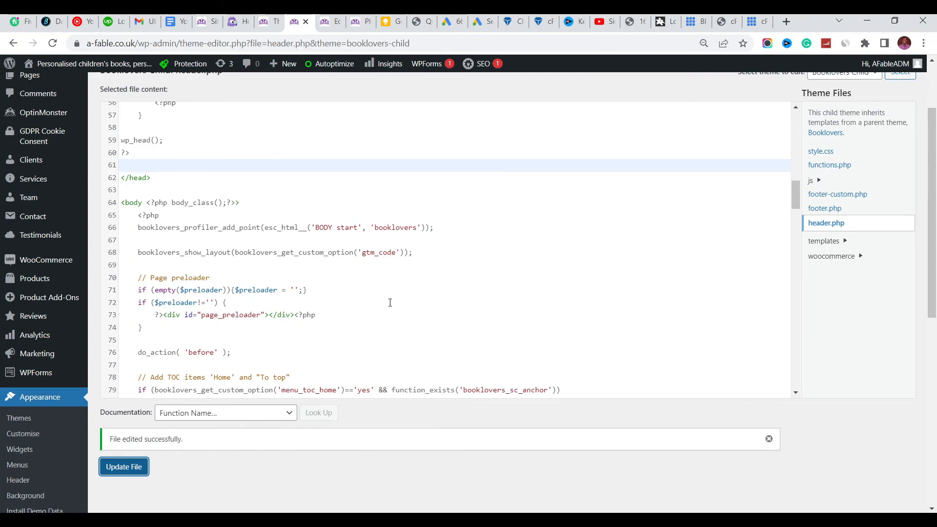
mouse_move(339, 283)
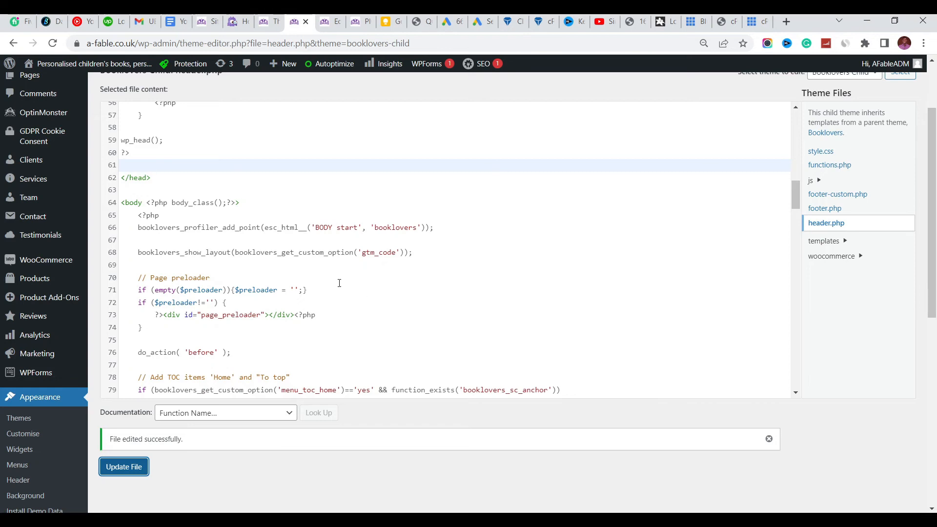
mouse_move(275, 308)
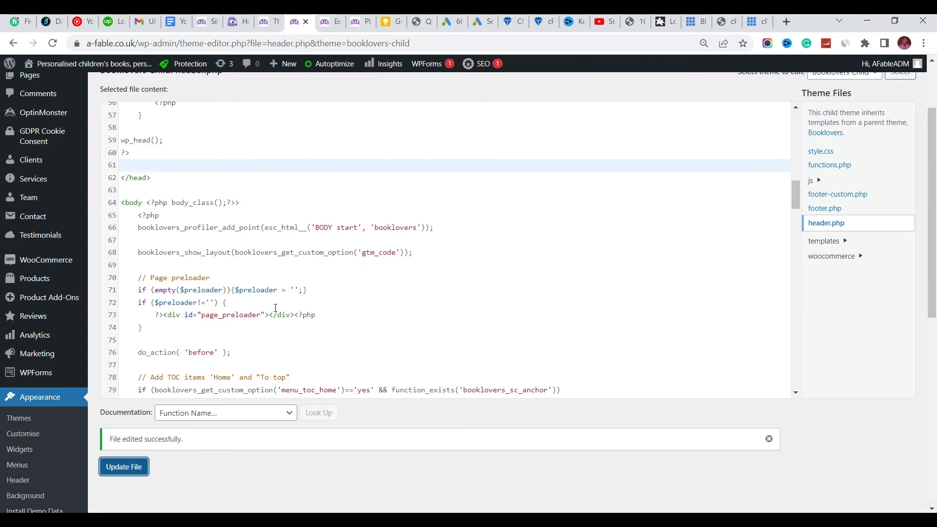
left_click(250, 303)
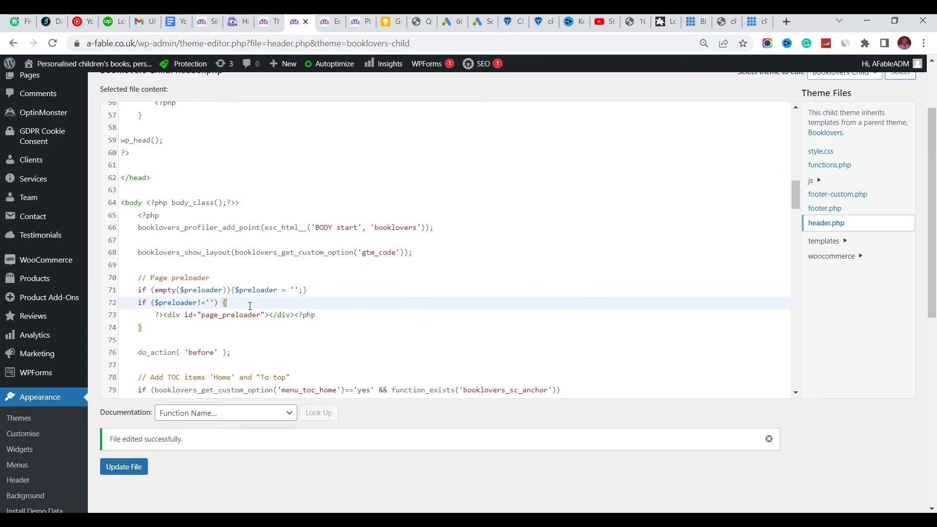
mouse_move(98, 314)
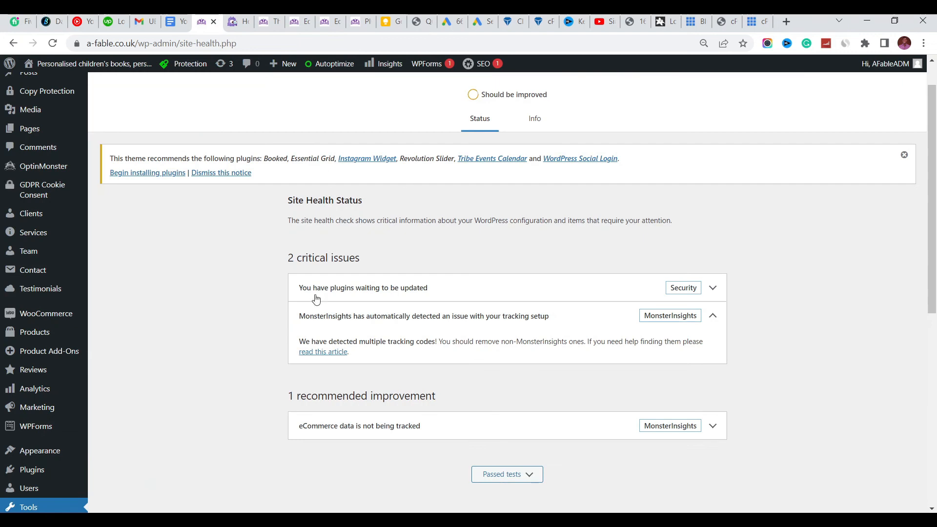
mouse_move(353, 337)
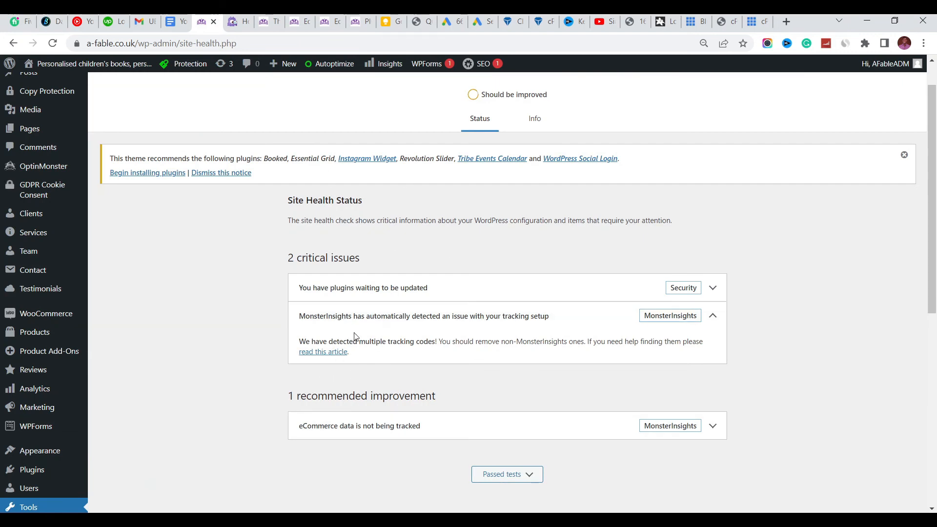
mouse_move(387, 324)
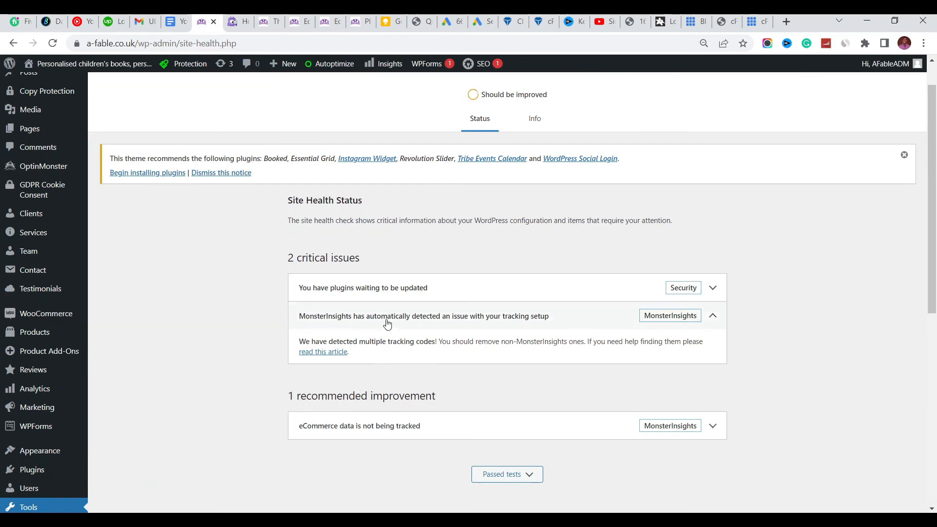
mouse_move(463, 328)
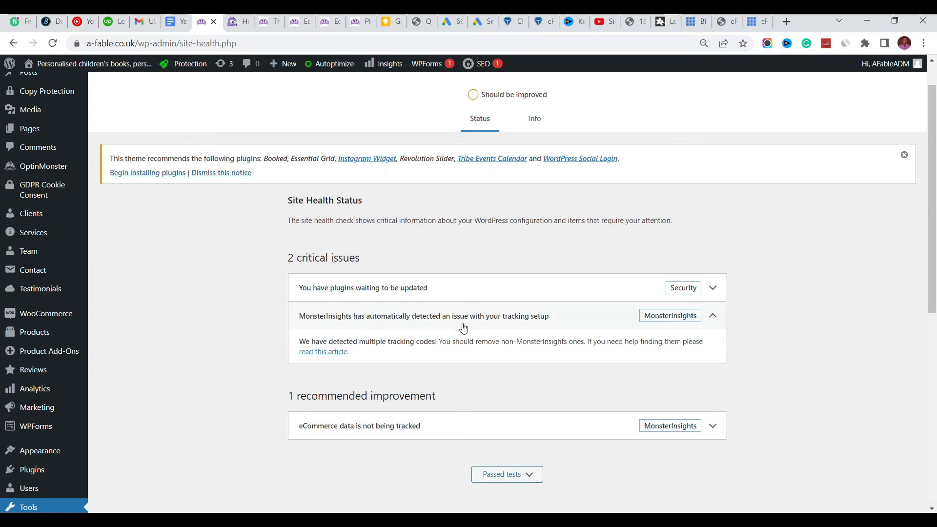
mouse_move(497, 321)
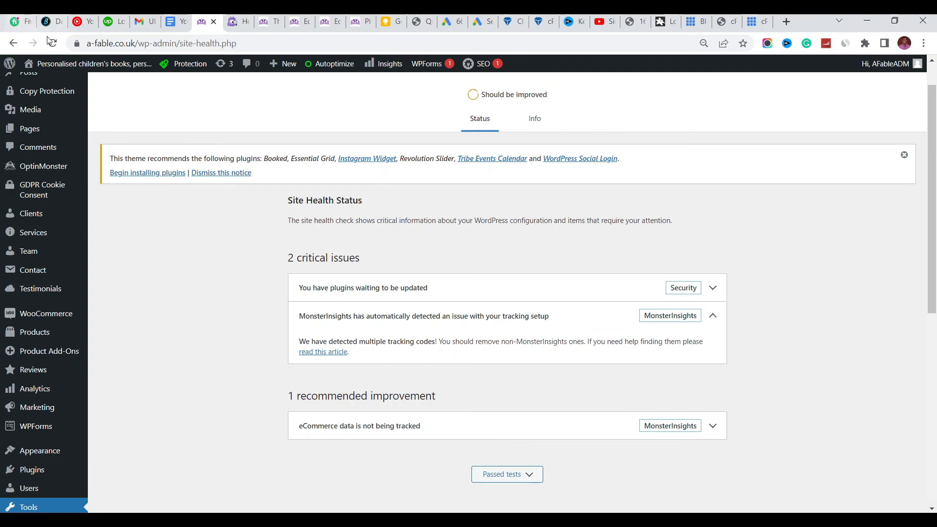
Step: Reload Site Health so the multiple tracking codes issue clears, leaving one critical issue
left_click(51, 43)
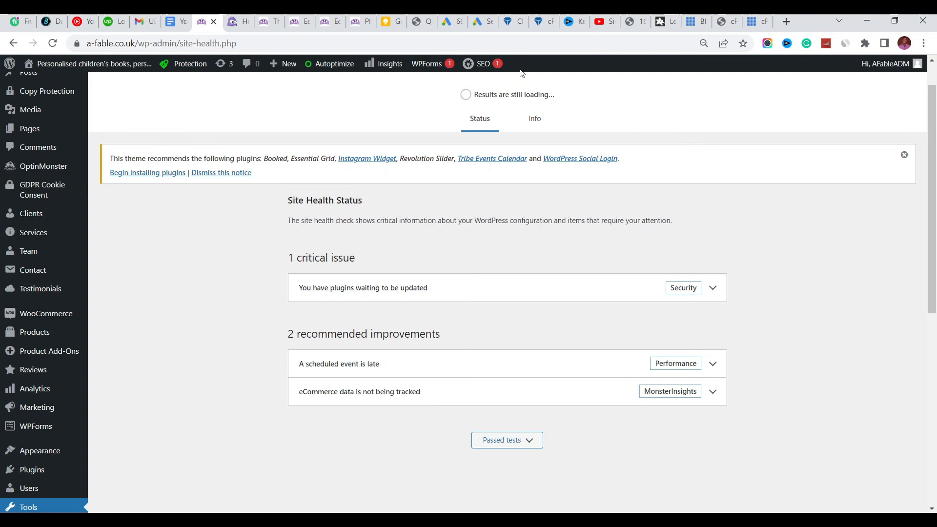
mouse_move(474, 94)
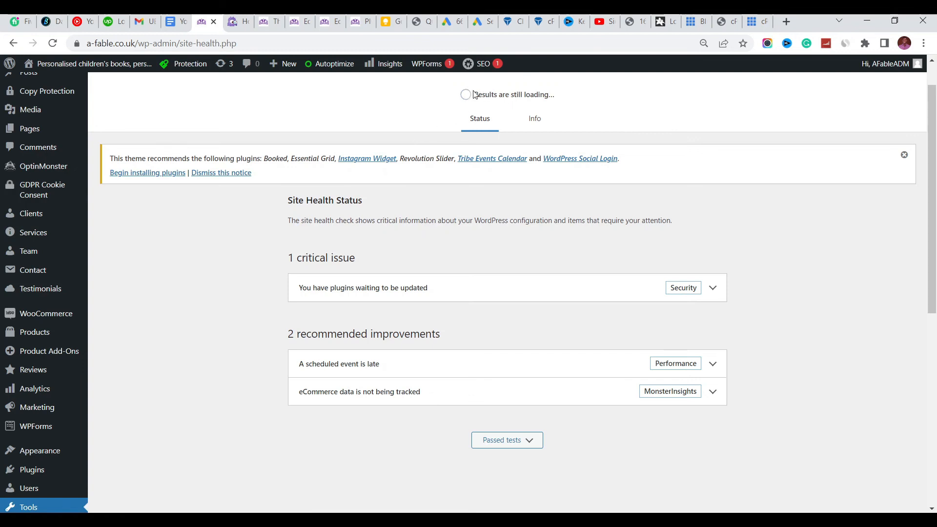
double_click(513, 95)
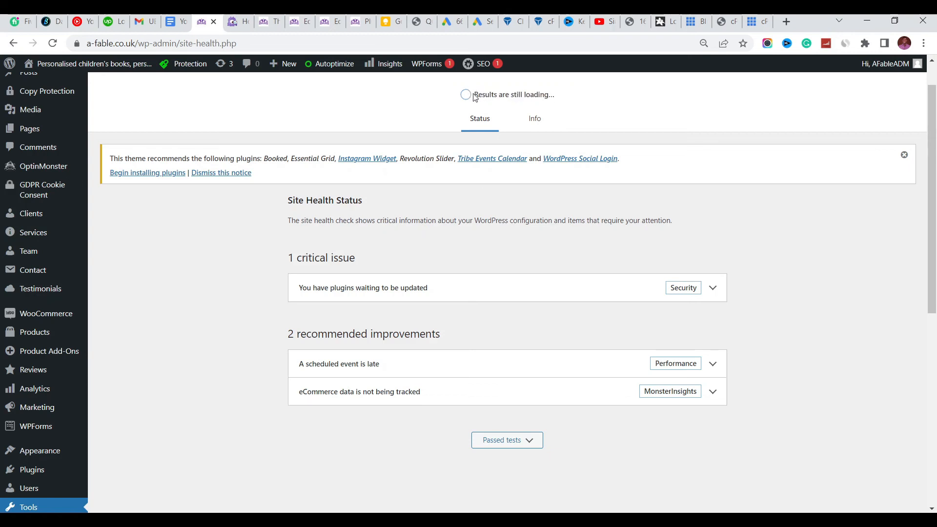
mouse_move(475, 95)
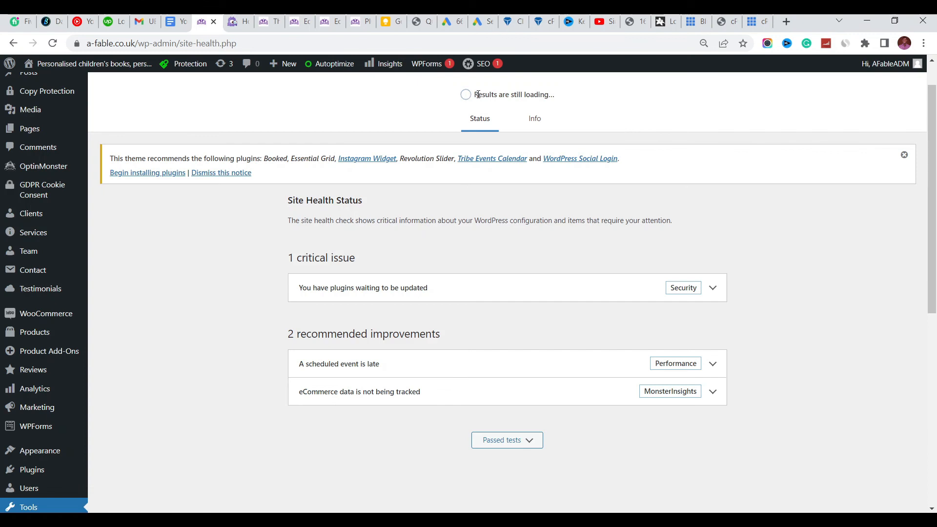
double_click(513, 95)
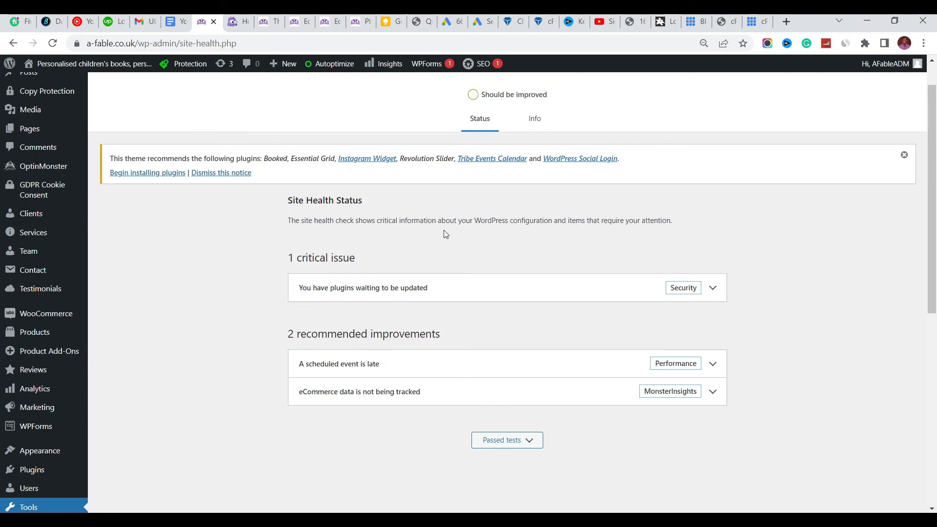
mouse_move(499, 103)
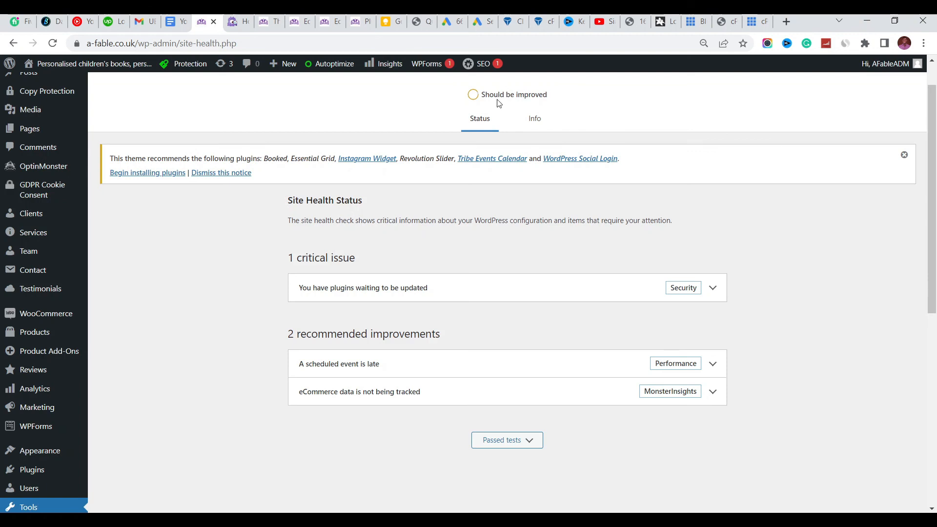
mouse_move(404, 256)
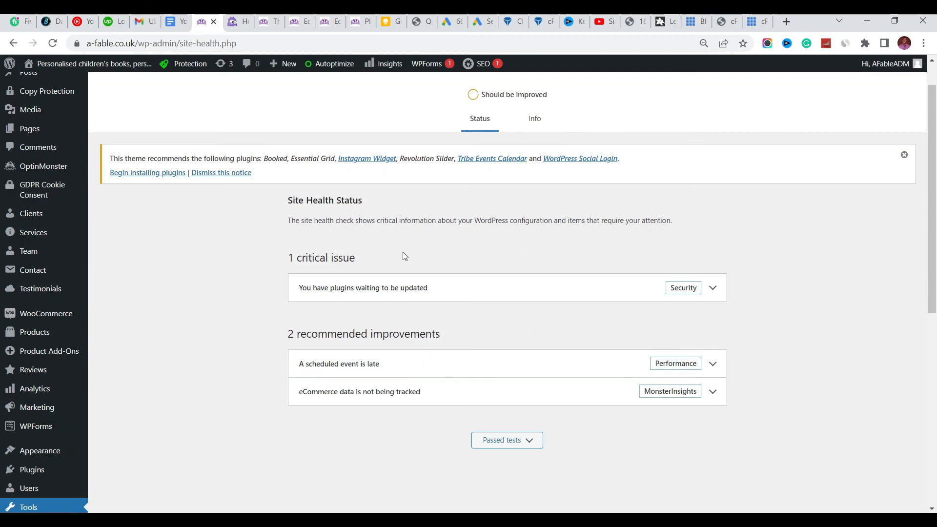
mouse_move(395, 328)
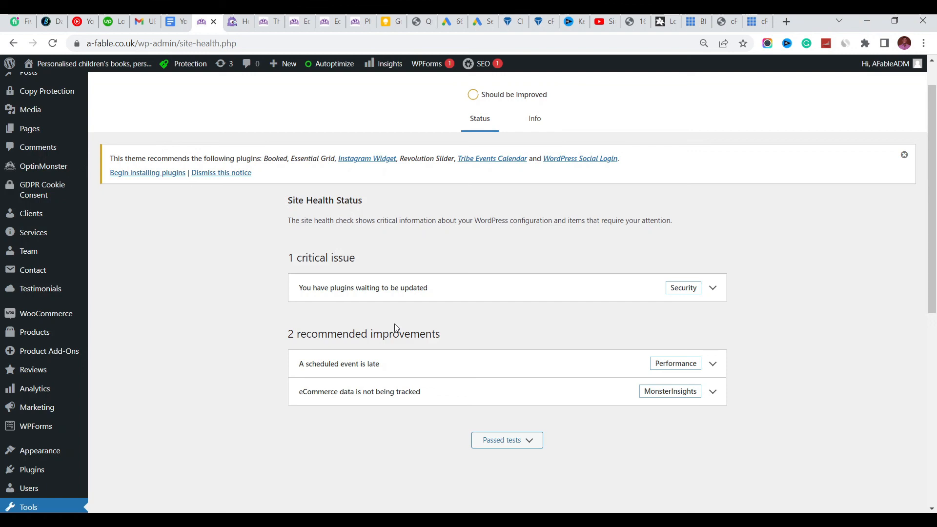
mouse_move(390, 321)
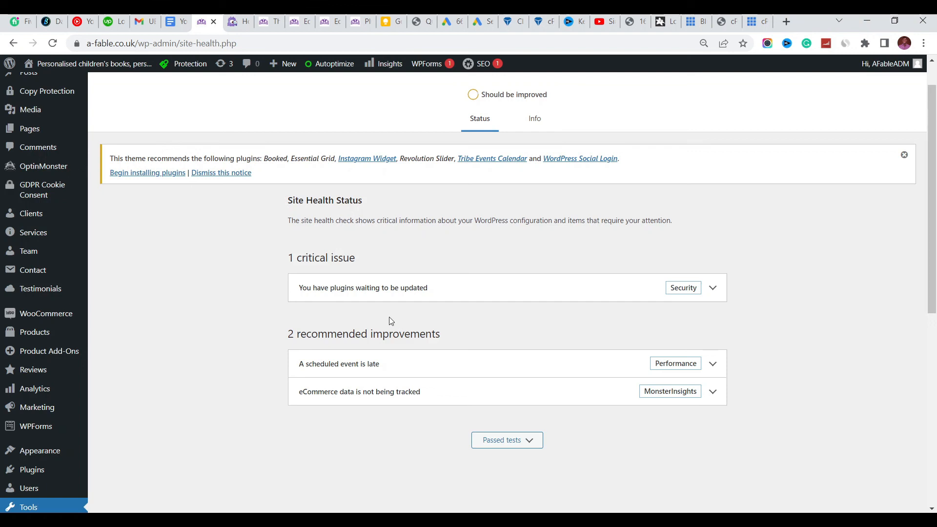
mouse_move(380, 317)
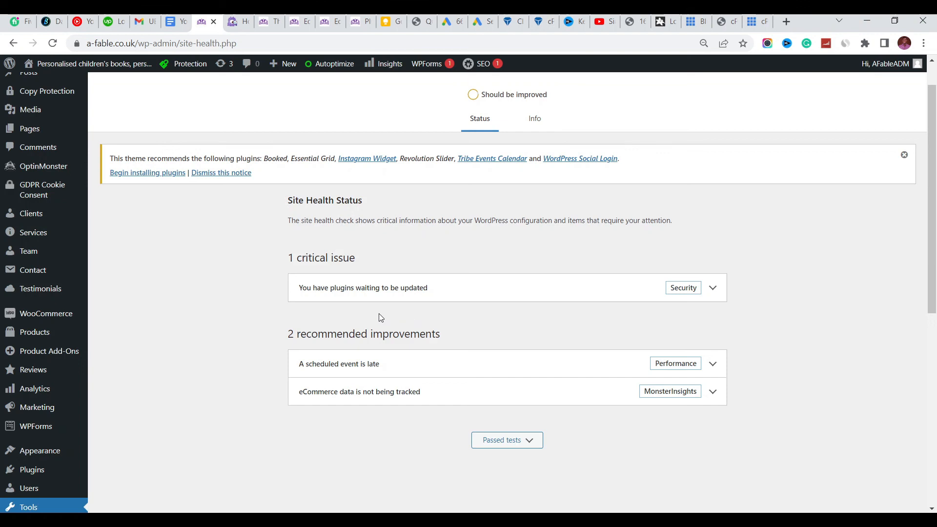